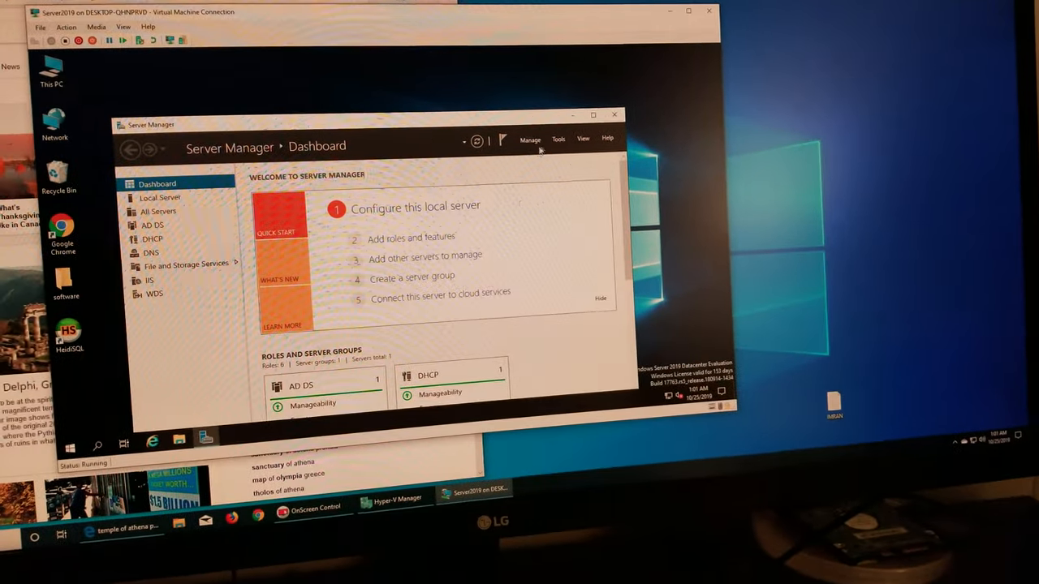
# Launch Active Directory Users and Computers from Server Manager's Tools menu
pyautogui.click(558, 139)
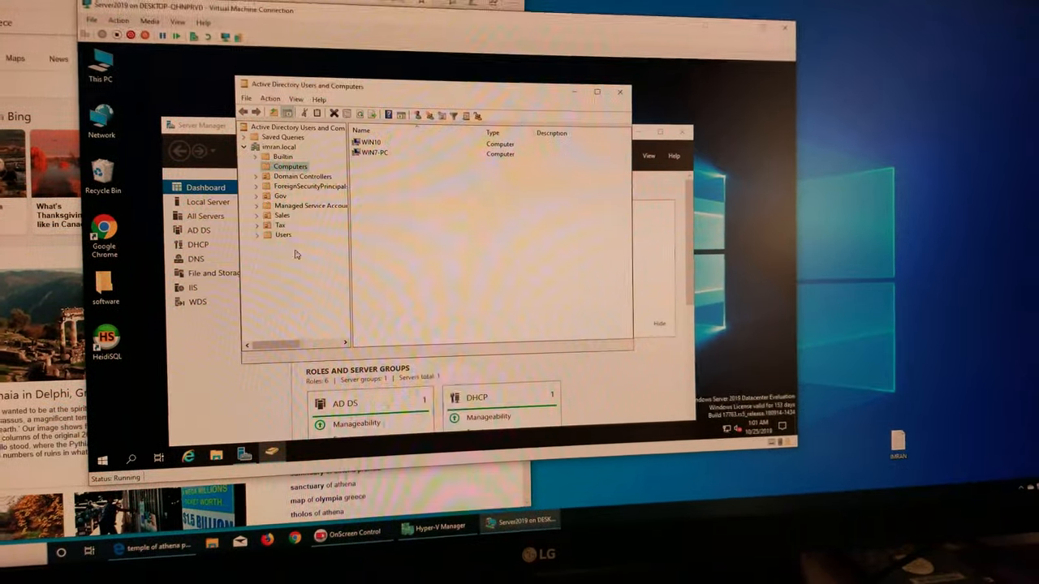
# Select the imran.local Users container and start the New User wizard
pyautogui.click(283, 234)
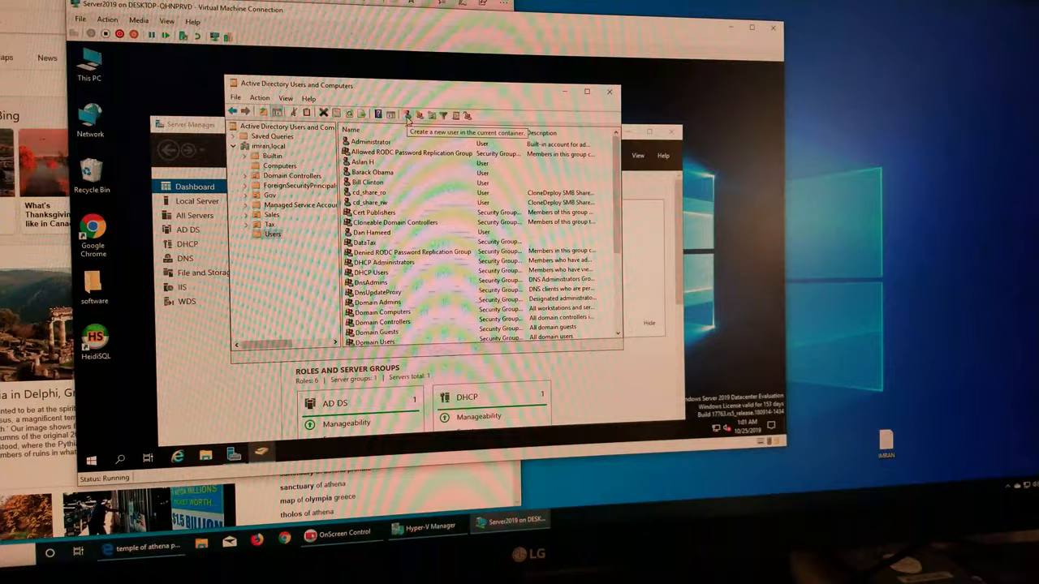
pyautogui.click(417, 113)
pyautogui.write('cmd')
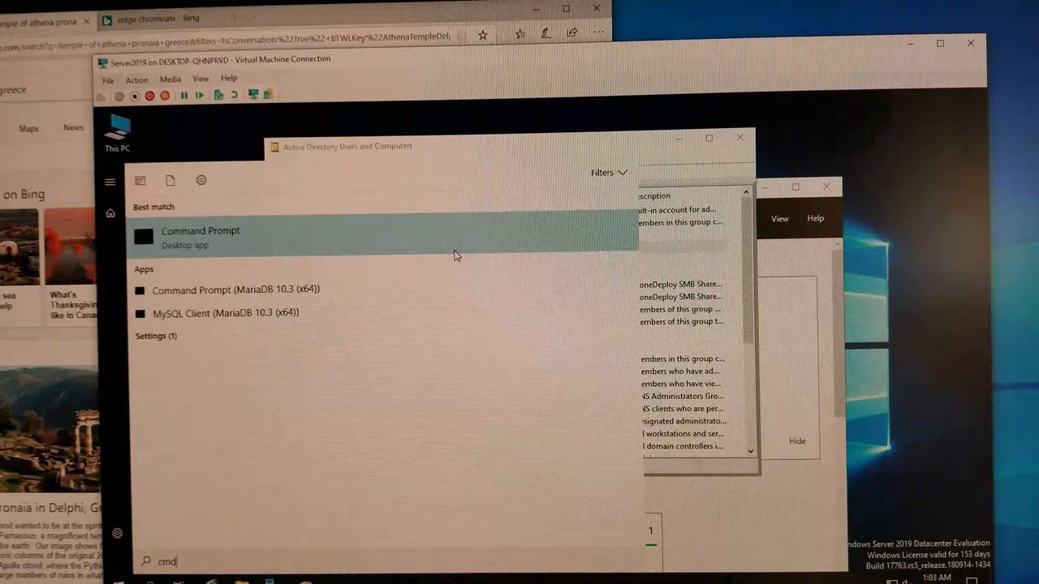
# Open an administrator Command Prompt and partly type 'ipconf' at the prompt
pyautogui.click(200, 235)
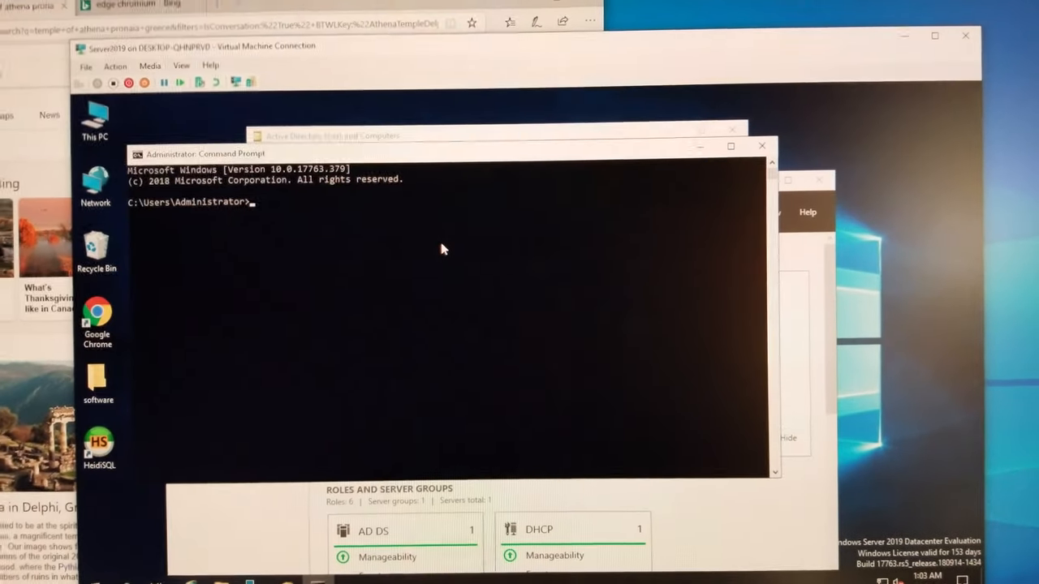
pyautogui.write('ipconb')
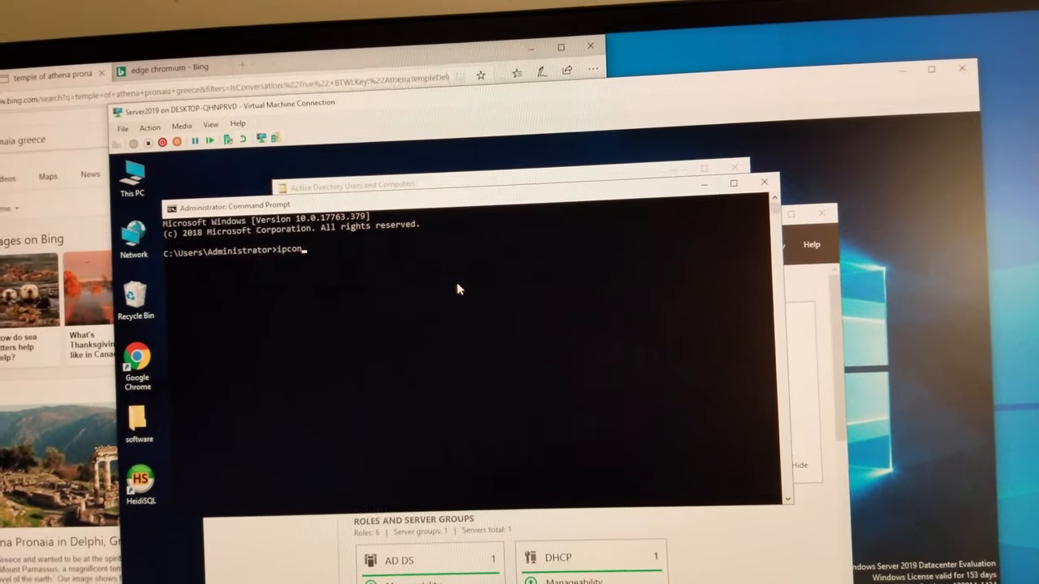
pyautogui.write('f')
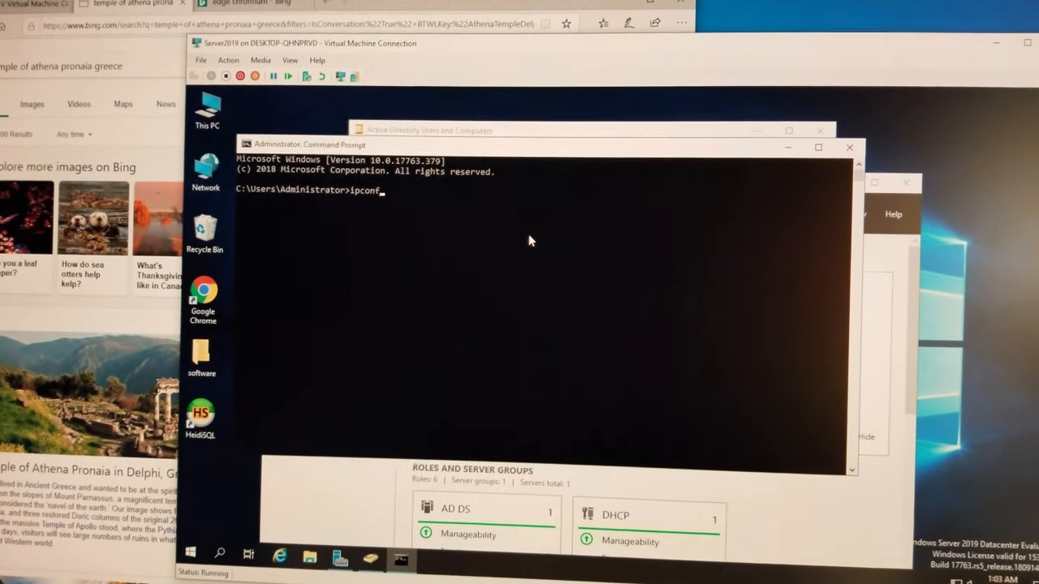